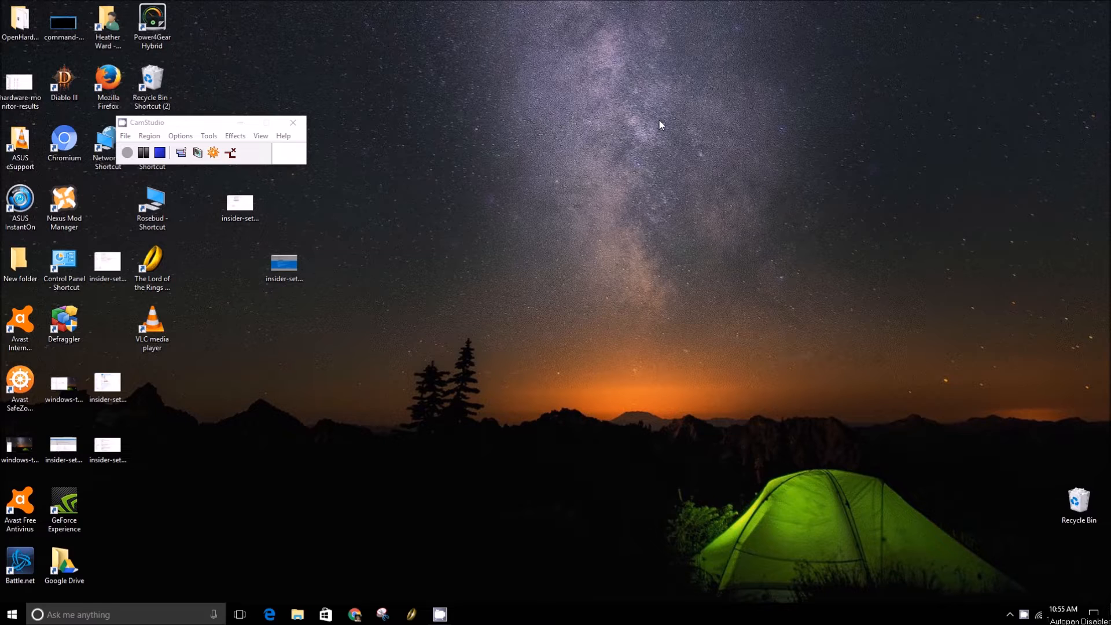
mouse_move(323, 328)
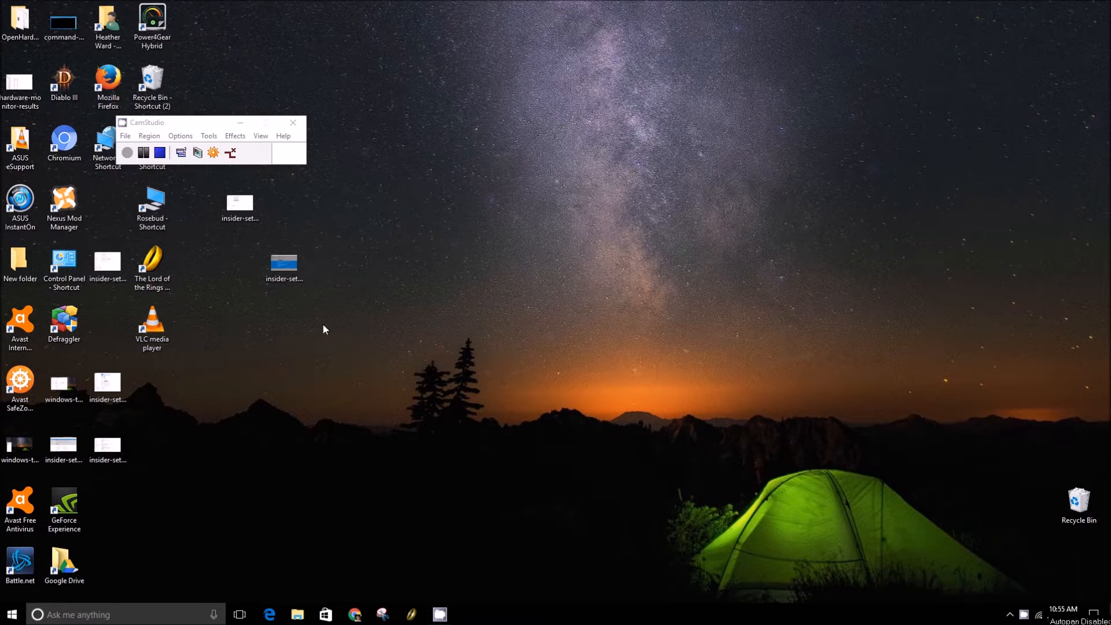
mouse_move(533, 354)
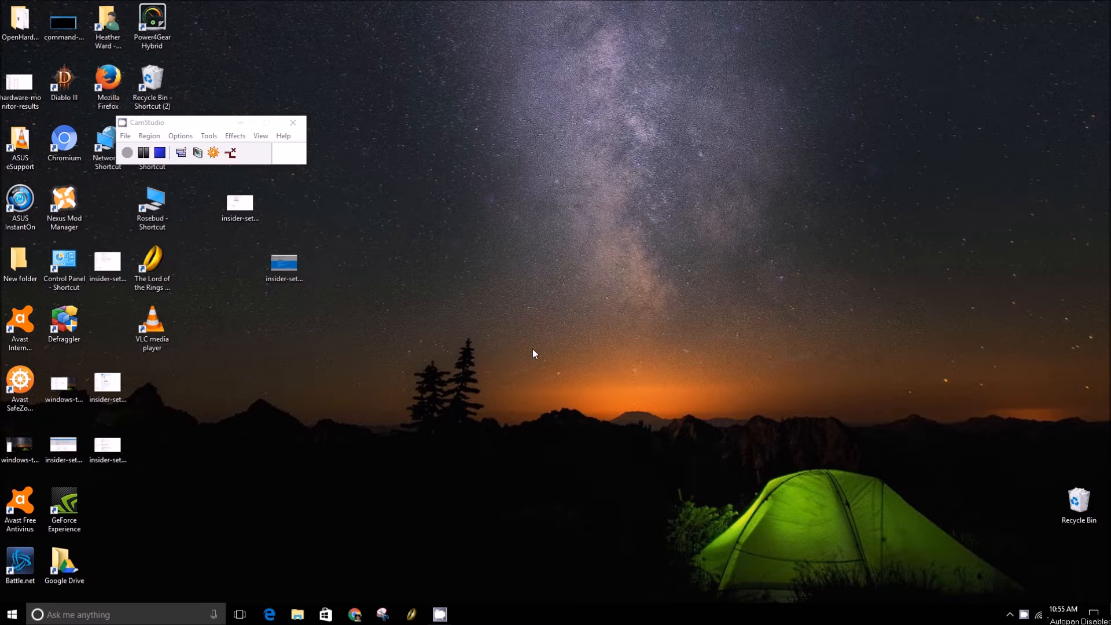
mouse_move(845, 397)
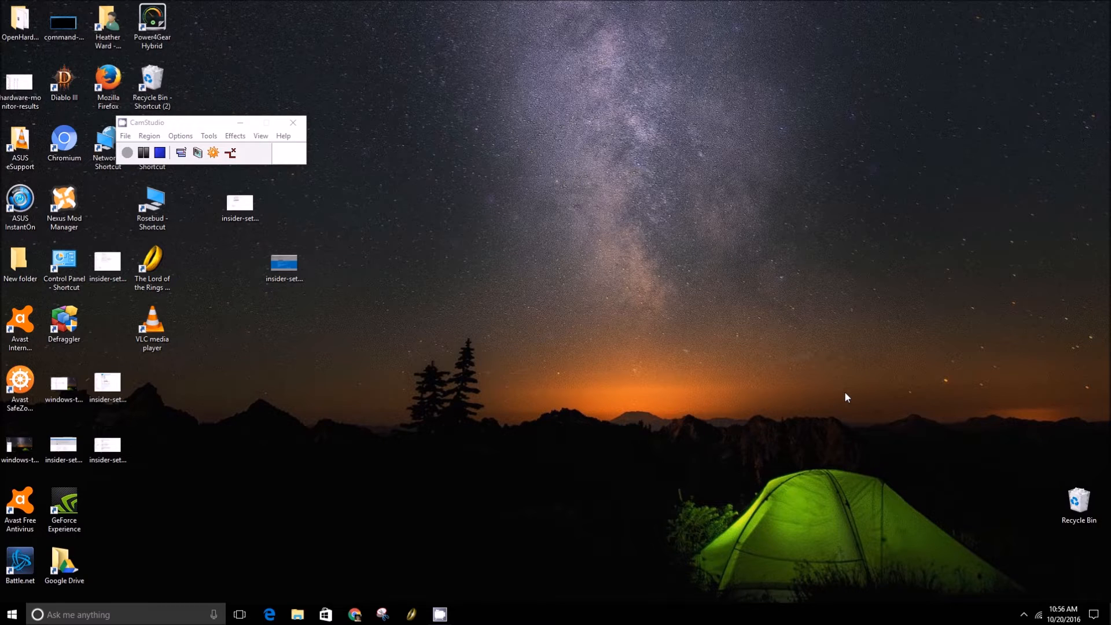
mouse_move(713, 541)
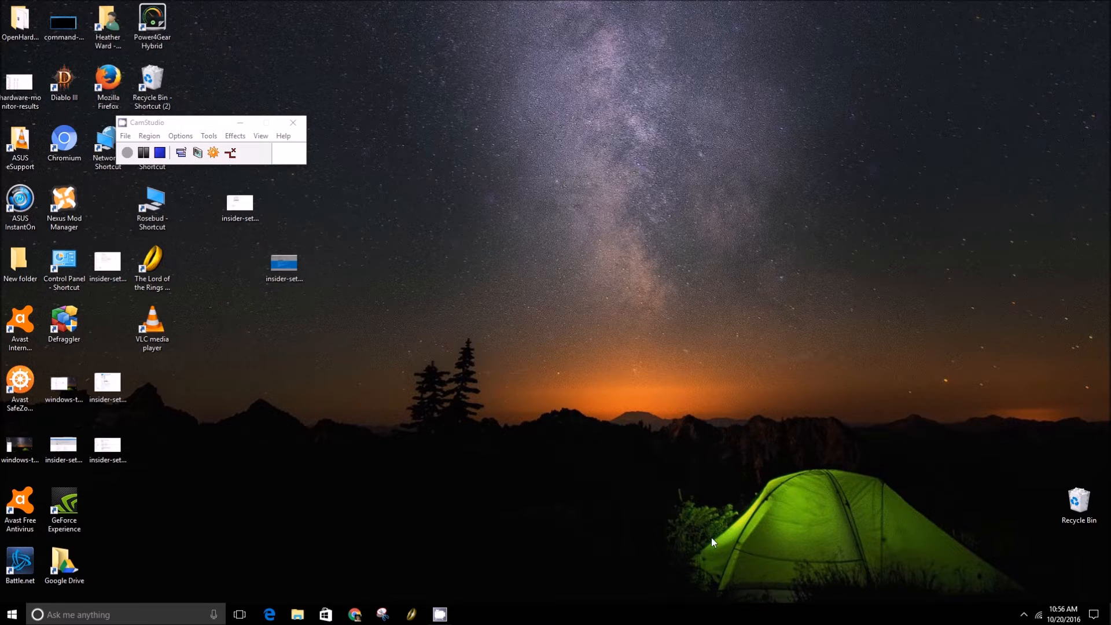
mouse_move(661, 597)
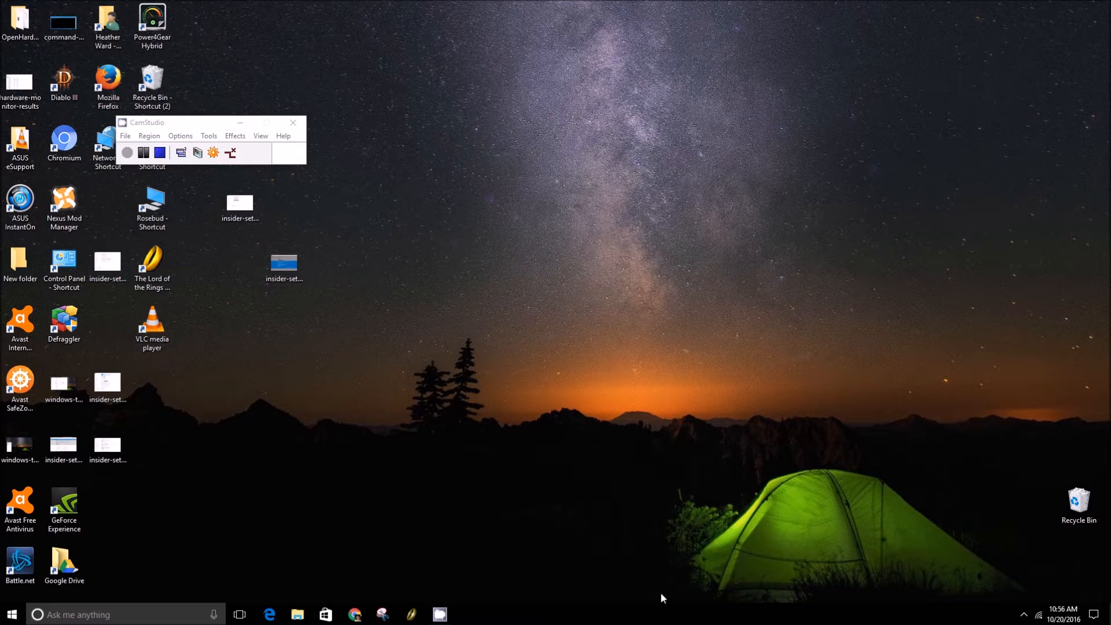
mouse_move(529, 489)
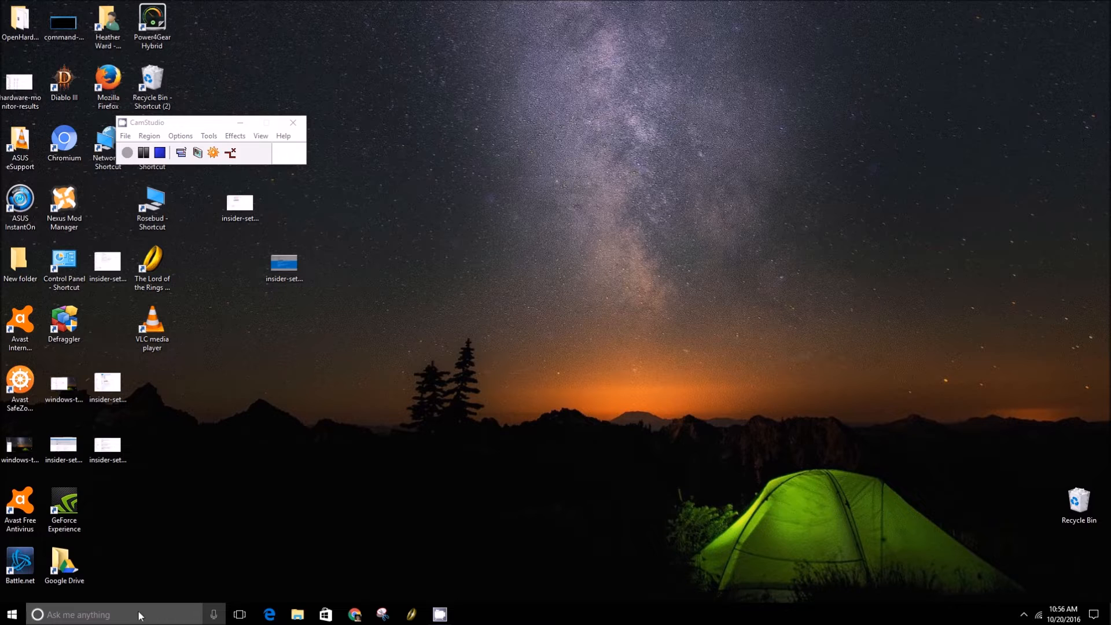
Launch Settings from Start search and go to Ease of Access > Keyboard
text(SETTING)
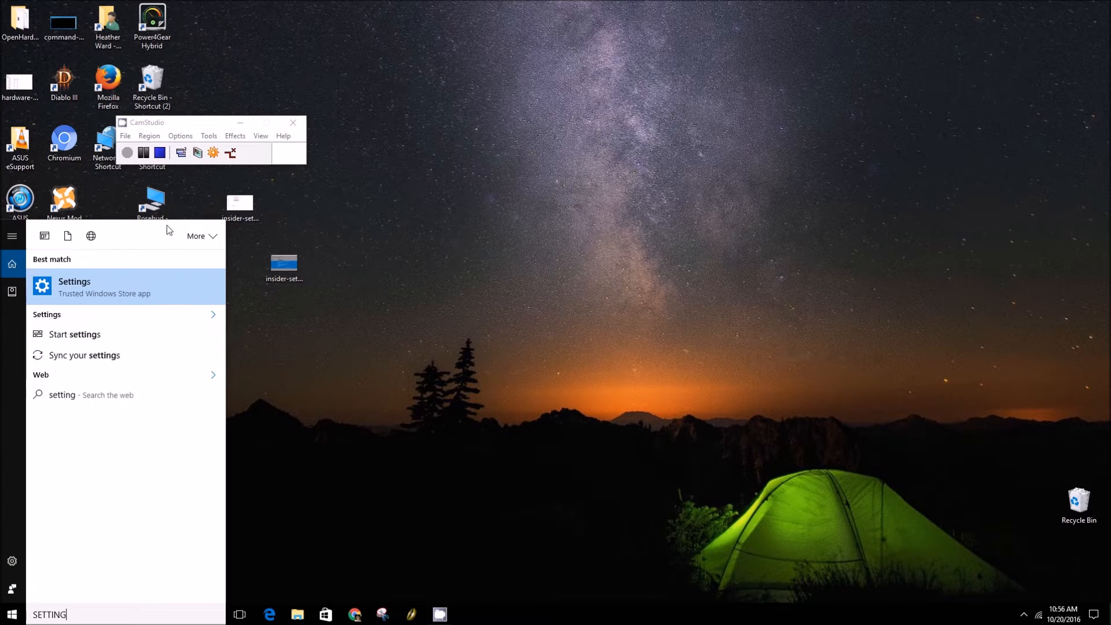
click(74, 287)
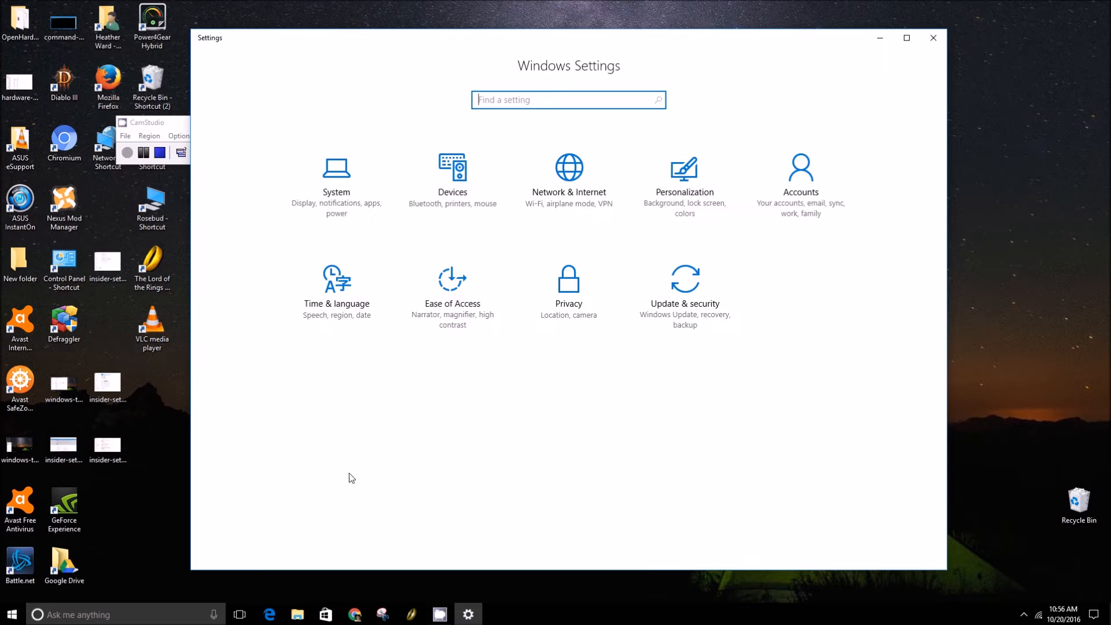
click(452, 291)
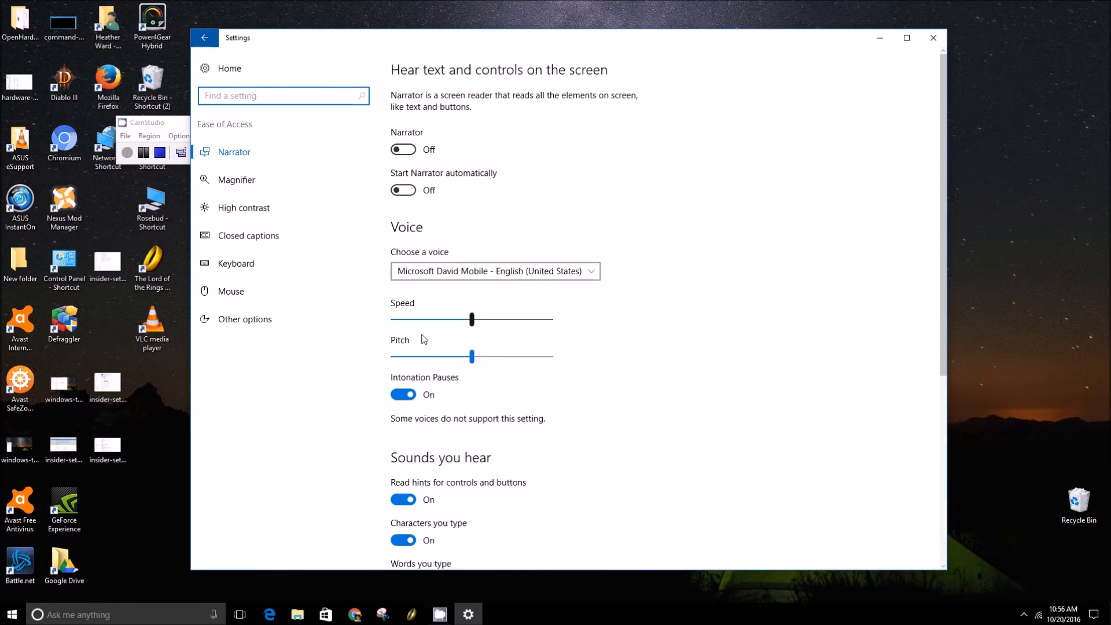
click(236, 262)
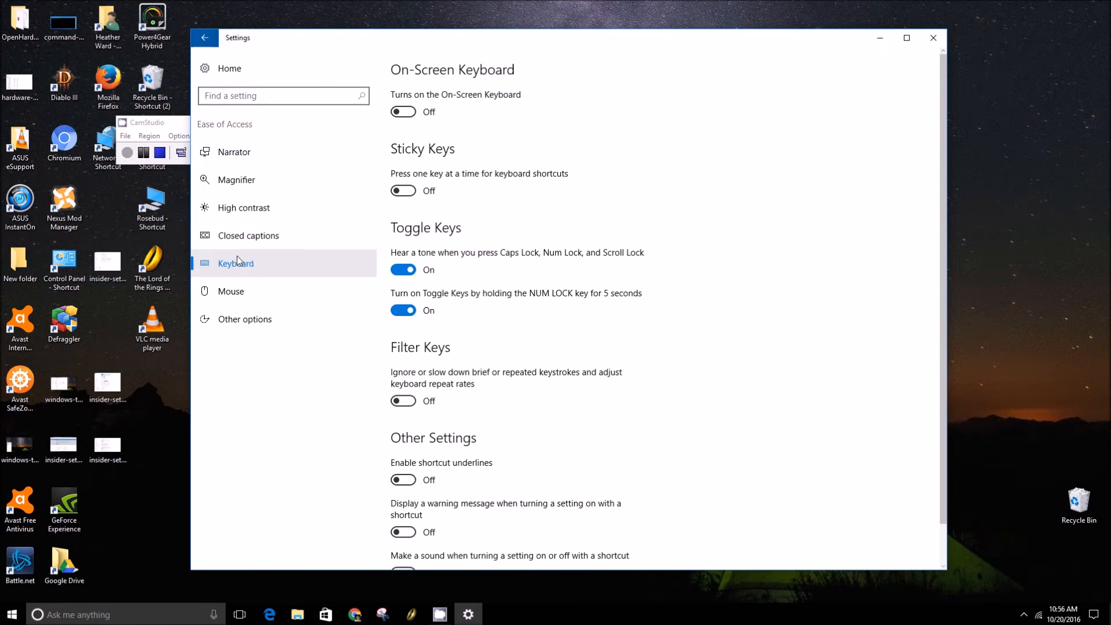
click(402, 270)
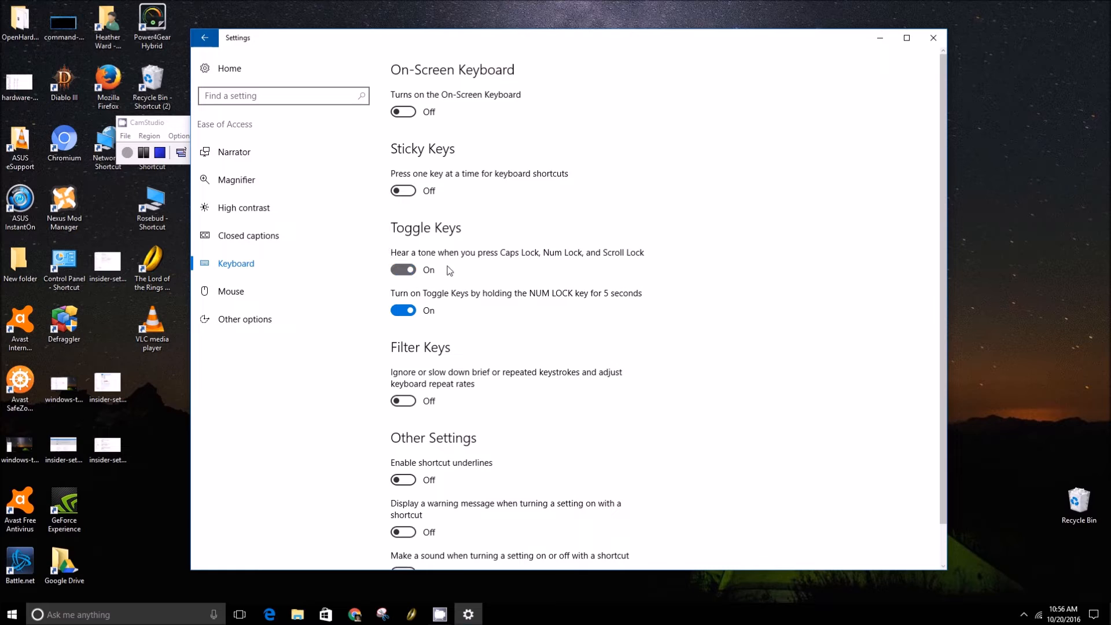
click(403, 270)
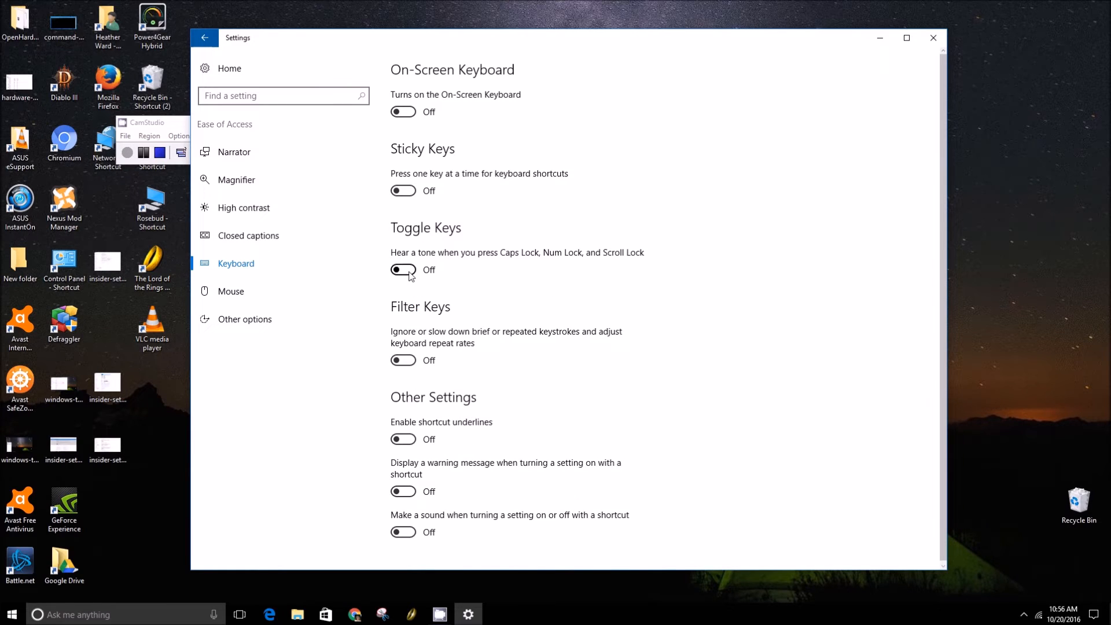
click(403, 269)
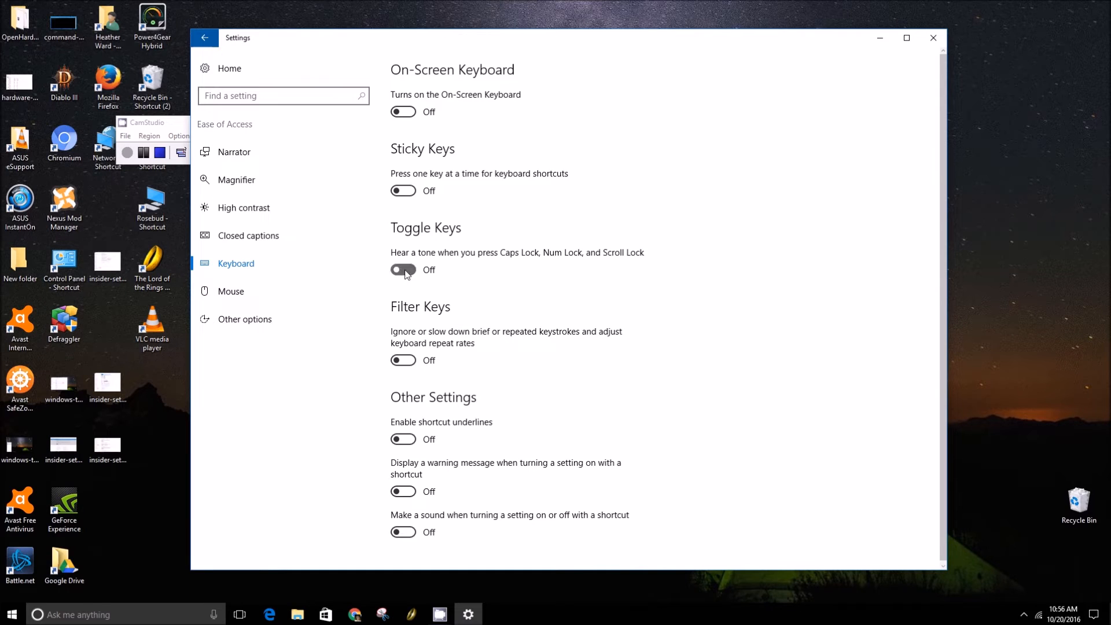
click(403, 270)
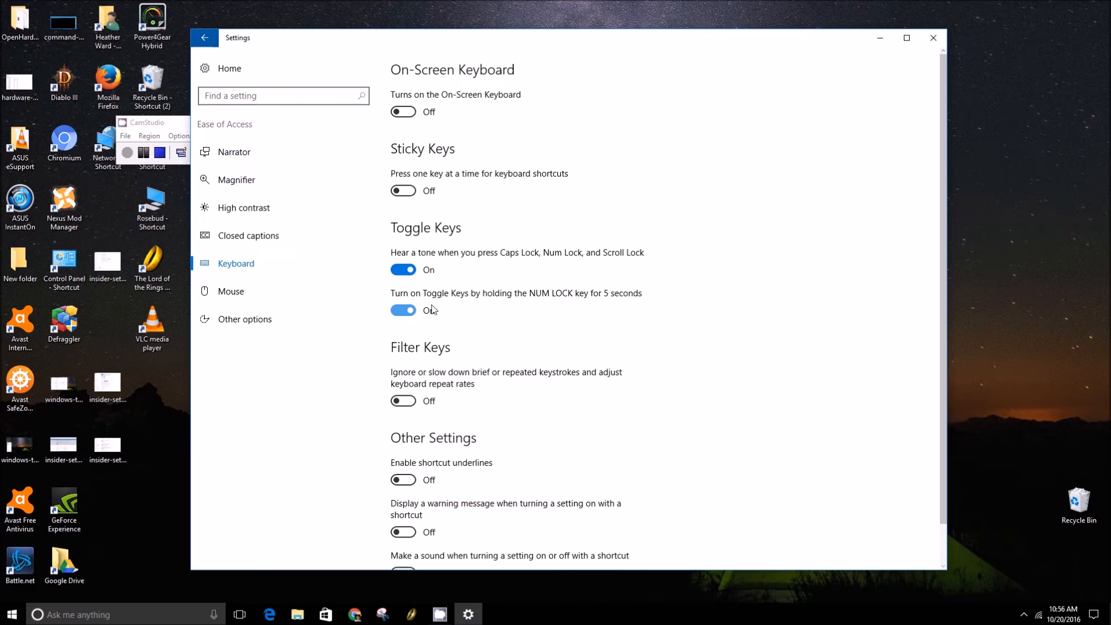
click(403, 310)
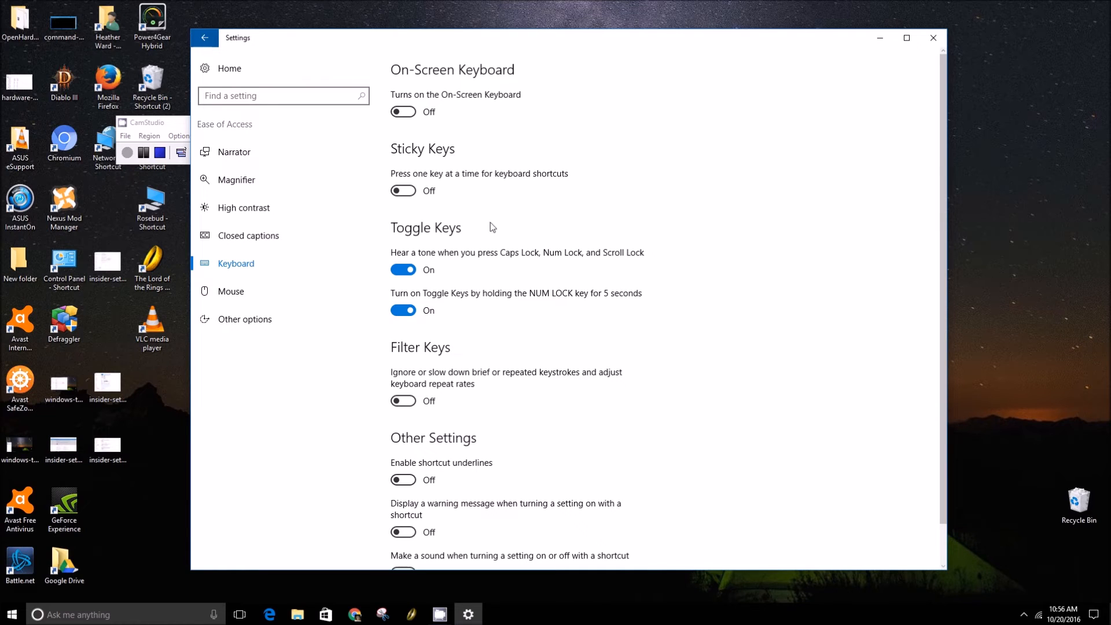
mouse_move(551, 333)
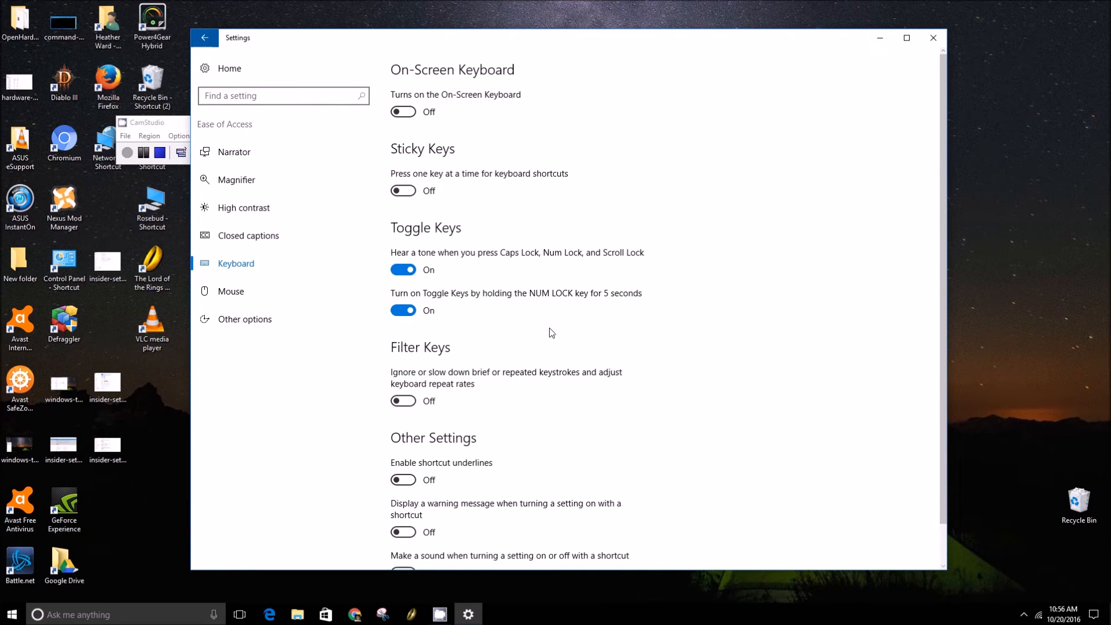
mouse_move(518, 314)
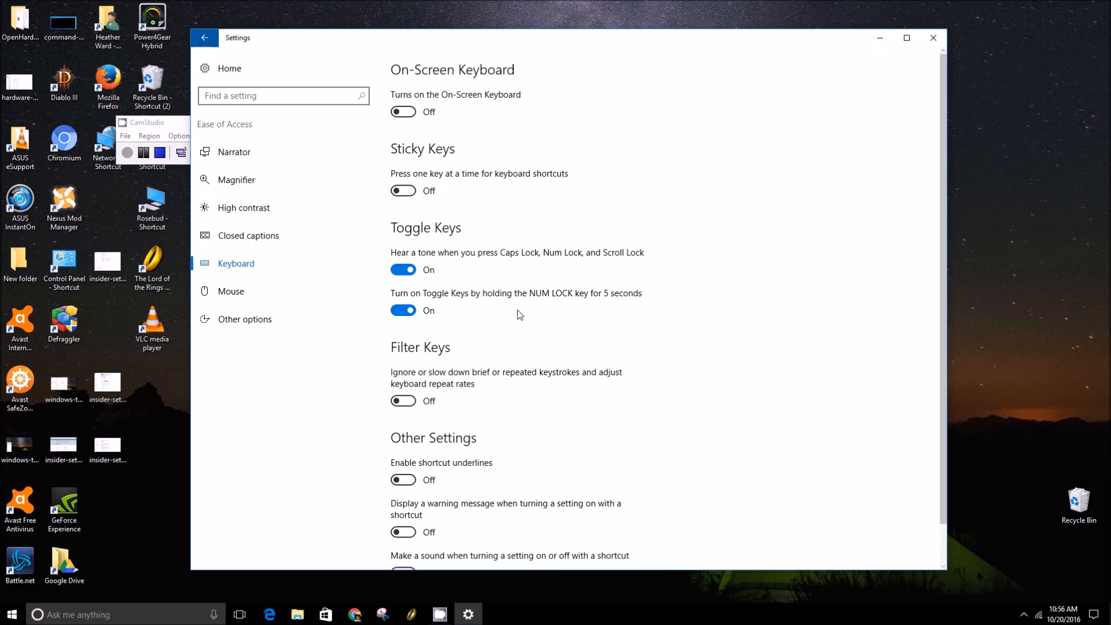
mouse_move(501, 319)
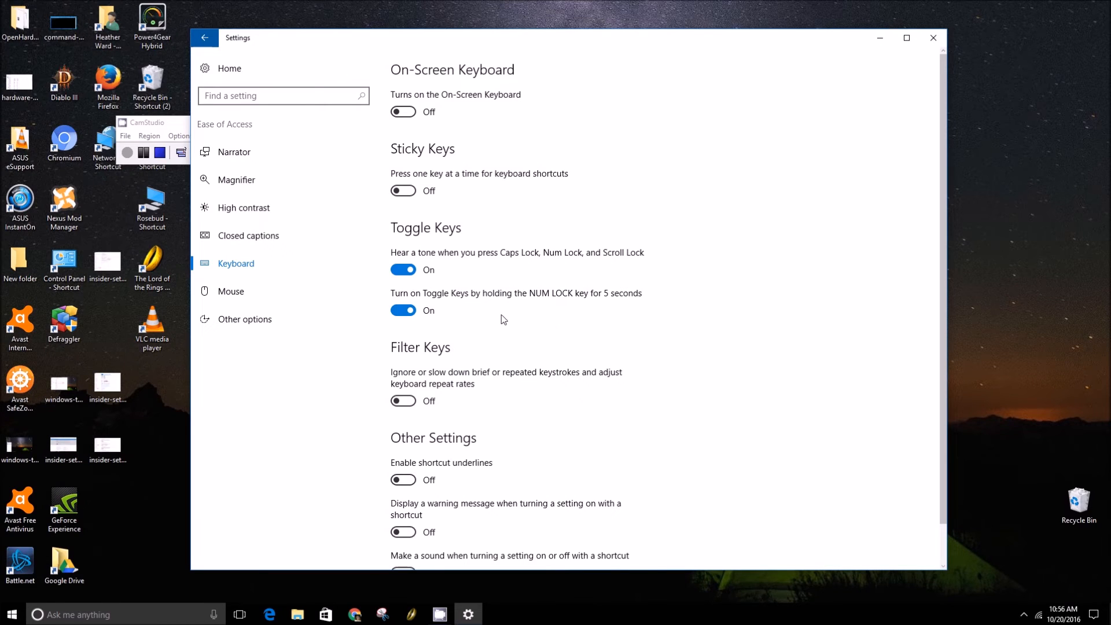
mouse_move(516, 254)
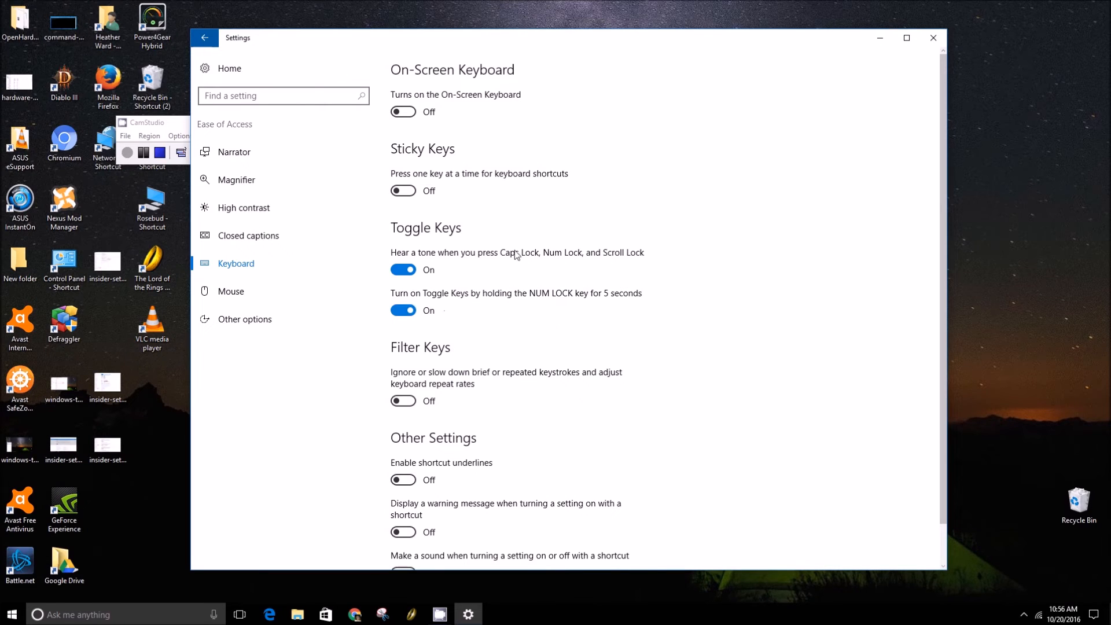
mouse_move(686, 159)
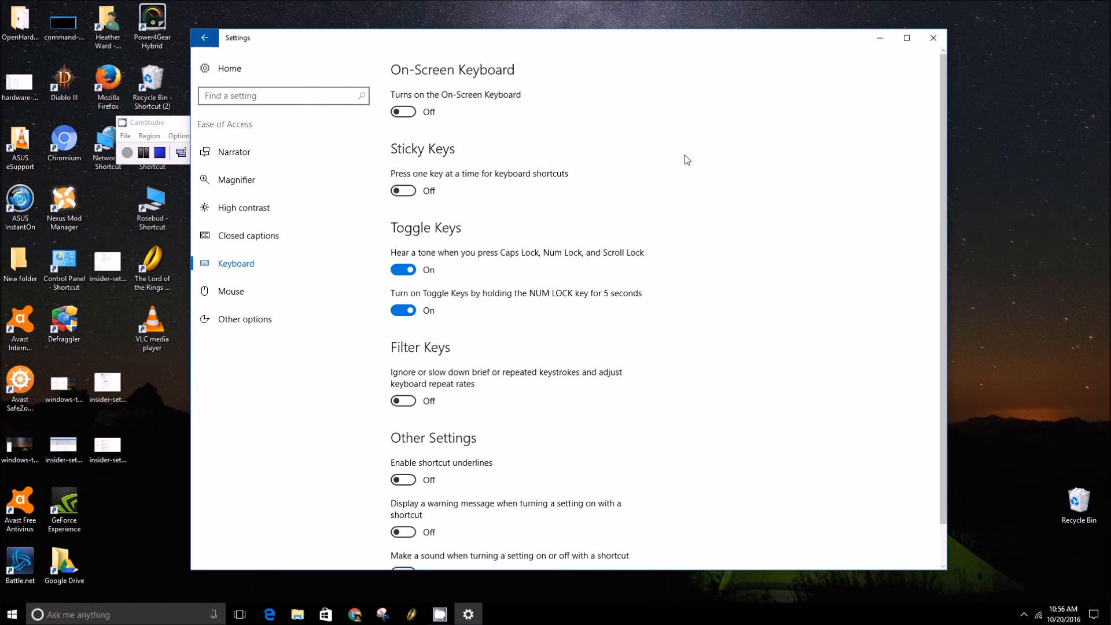
mouse_move(683, 181)
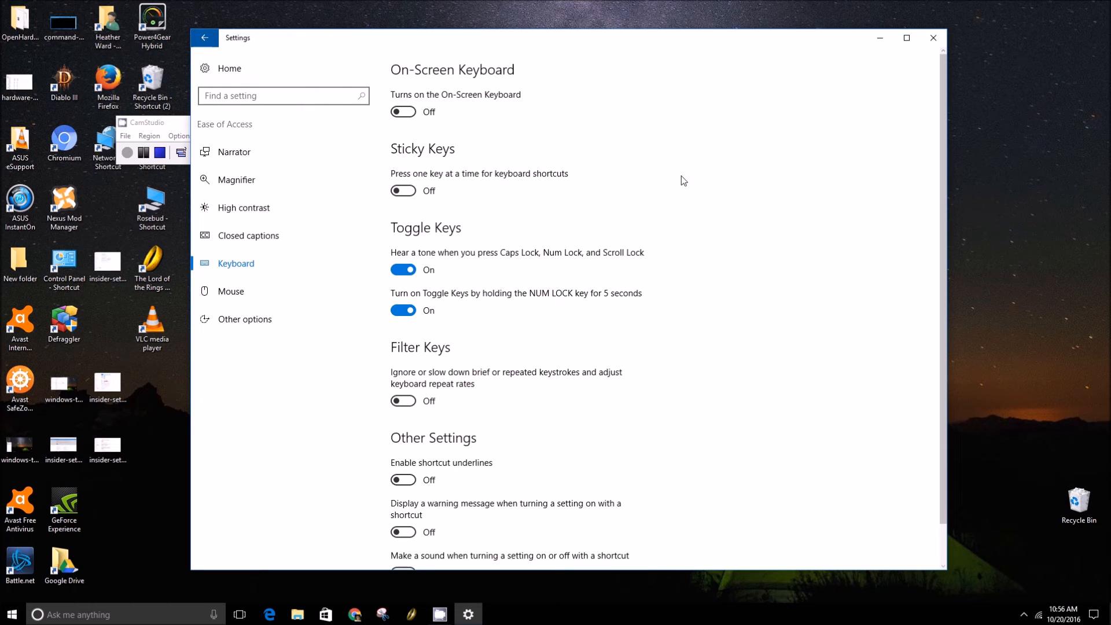
mouse_move(686, 217)
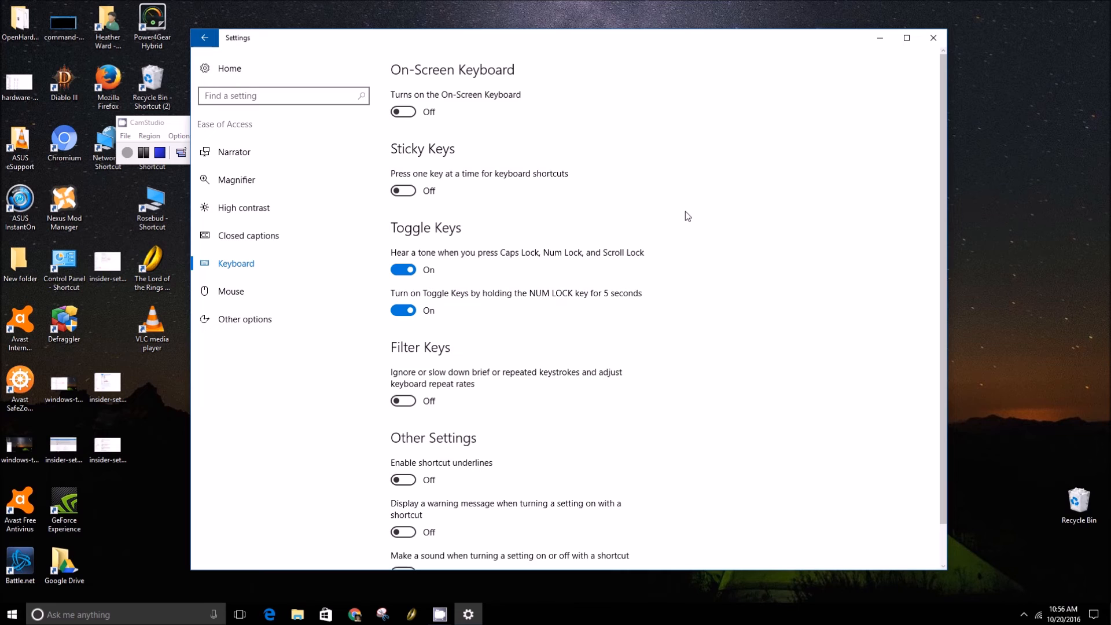
mouse_move(686, 301)
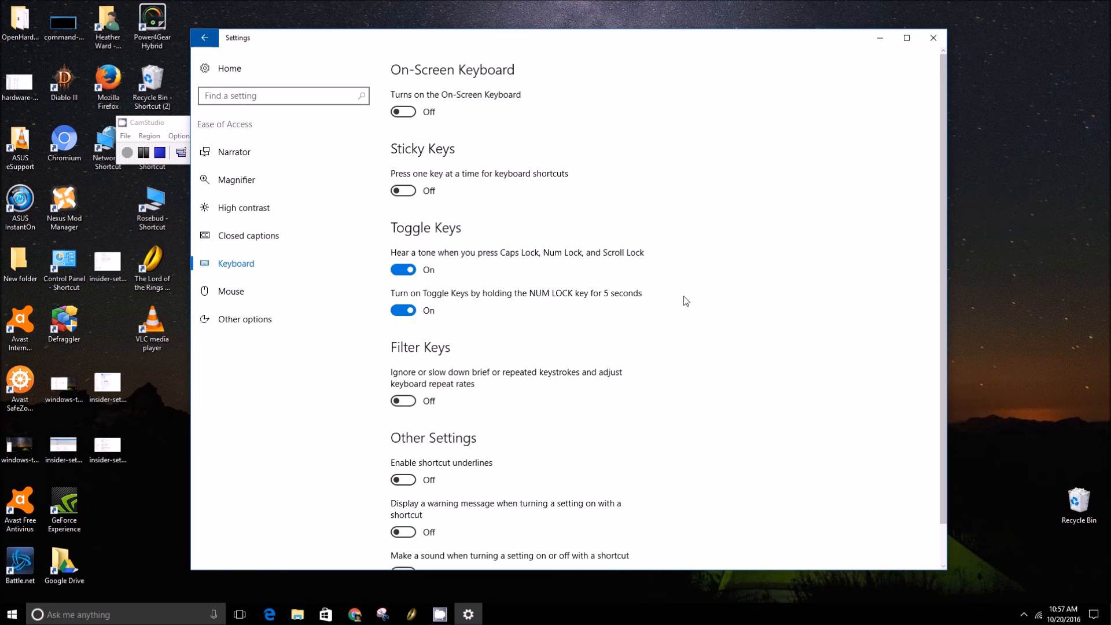
mouse_move(175, 129)
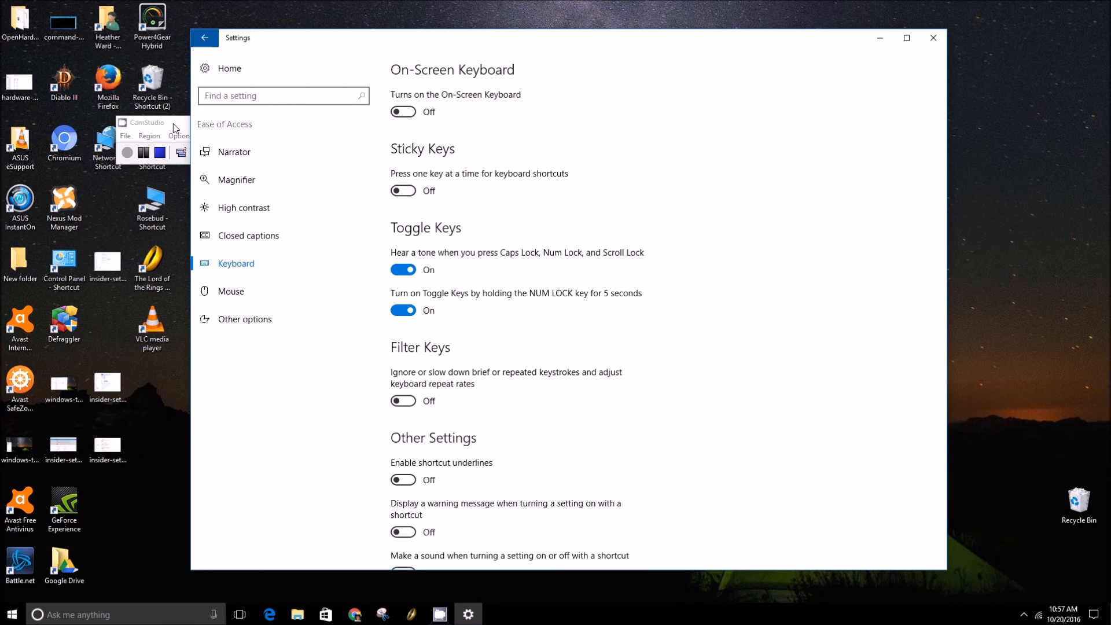
mouse_move(180, 126)
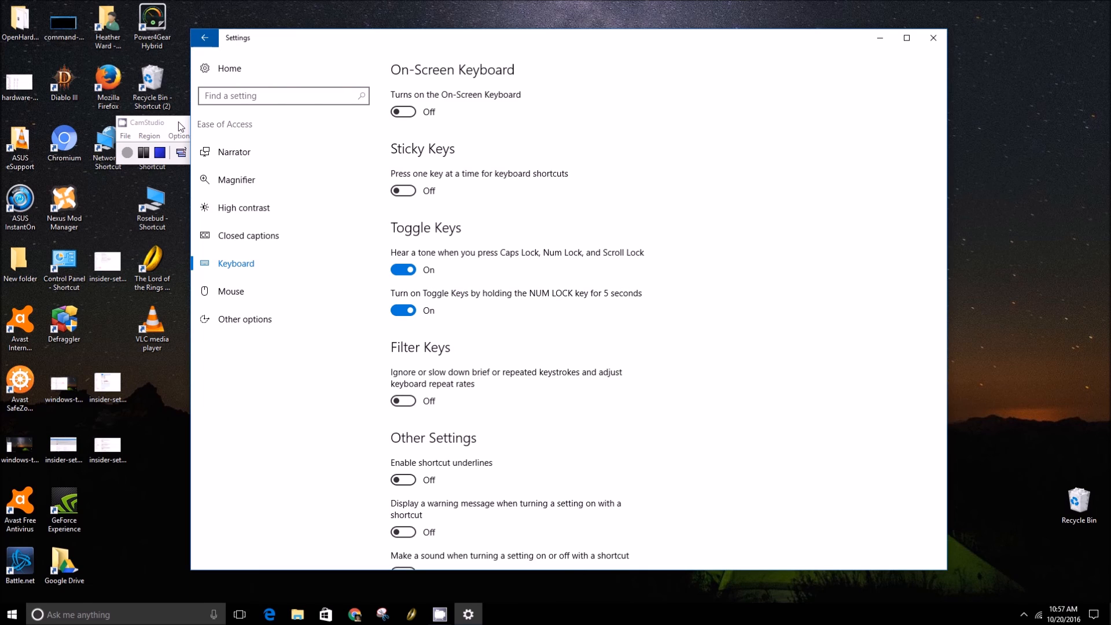